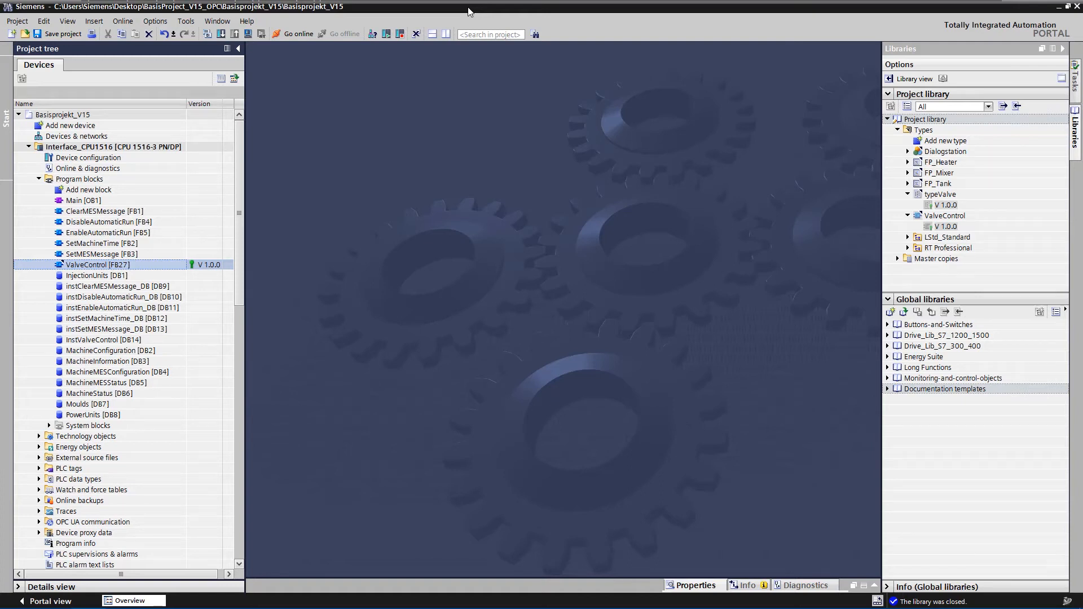
{"action": "mouse_move", "coordinate": [324, 83]}
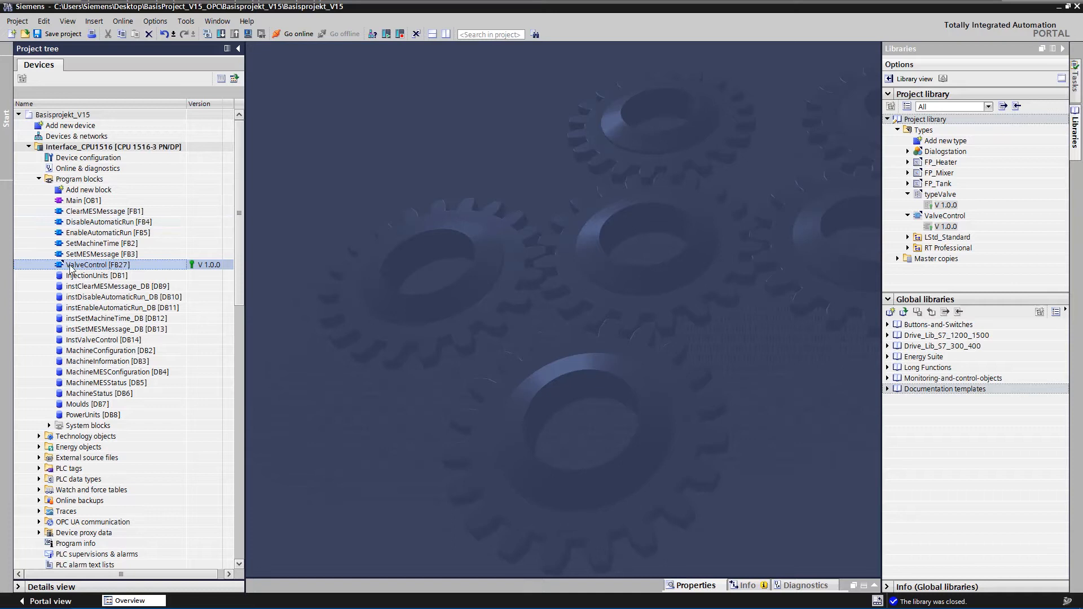
{"action": "mouse_move", "coordinate": [69, 269]}
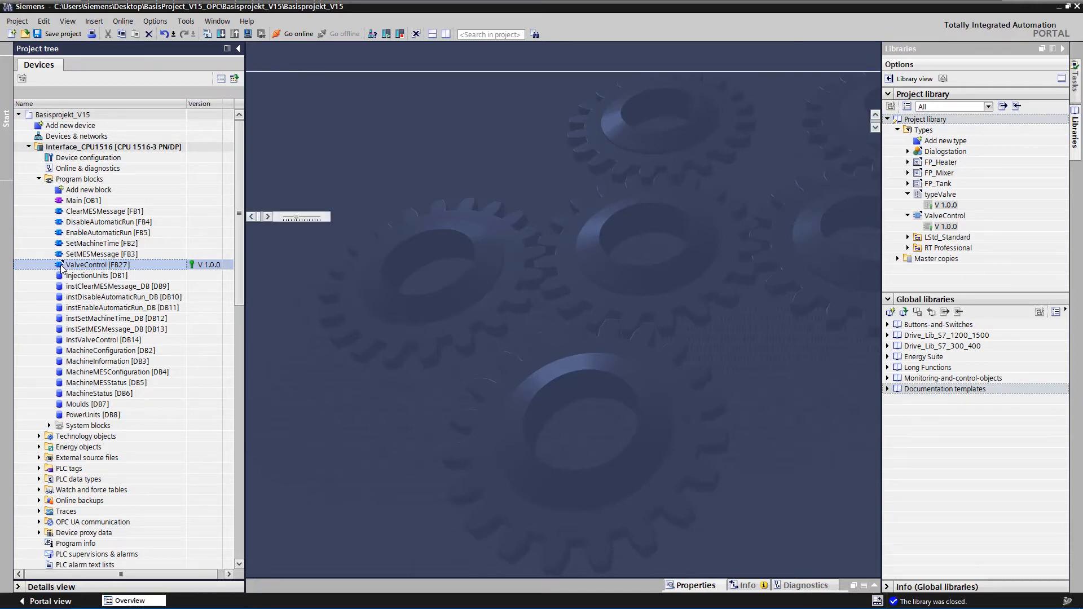
Step: Open ValveControl [FB27] from Program blocks, showing its English comments
{"action": "double_click", "coordinate": [97, 264]}
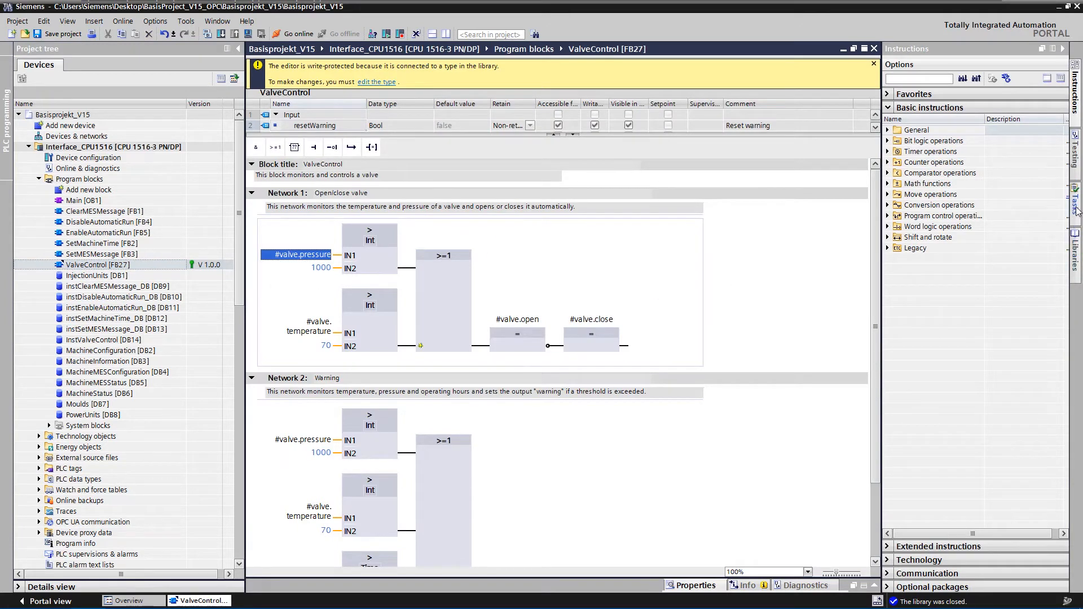
Step: Switch the editing language to German (Germany) and reopen ValveControl [FB27]
{"action": "left_click", "coordinate": [1075, 202]}
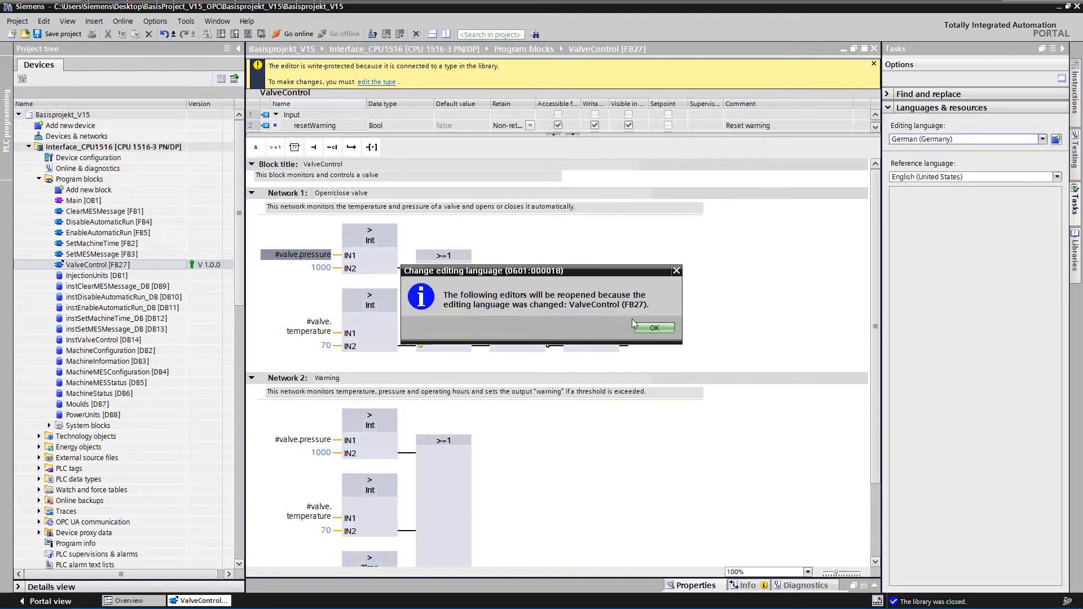
{"action": "left_click", "coordinate": [652, 327]}
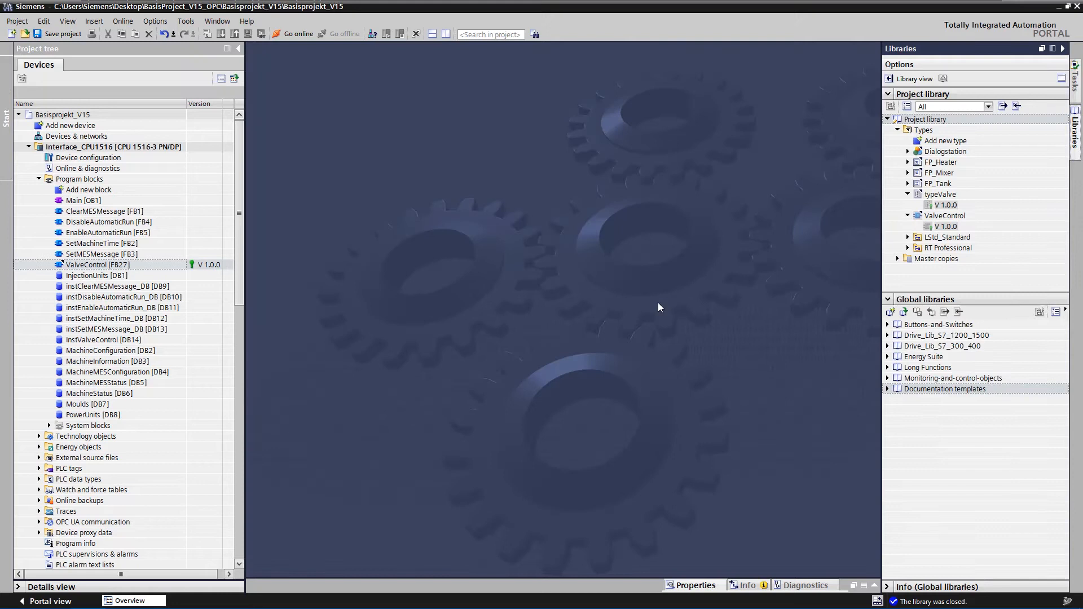
{"action": "double_click", "coordinate": [97, 264]}
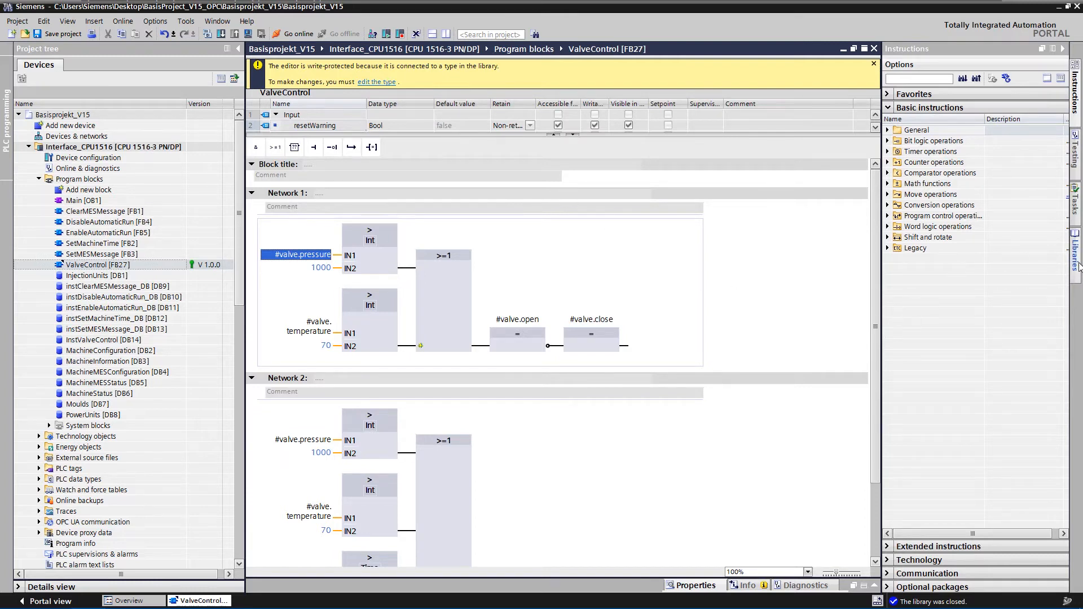
Step: Open the LValve.al15 global library and expand its Types to show ValveControl V 1.0.0
{"action": "left_click", "coordinate": [1075, 254]}
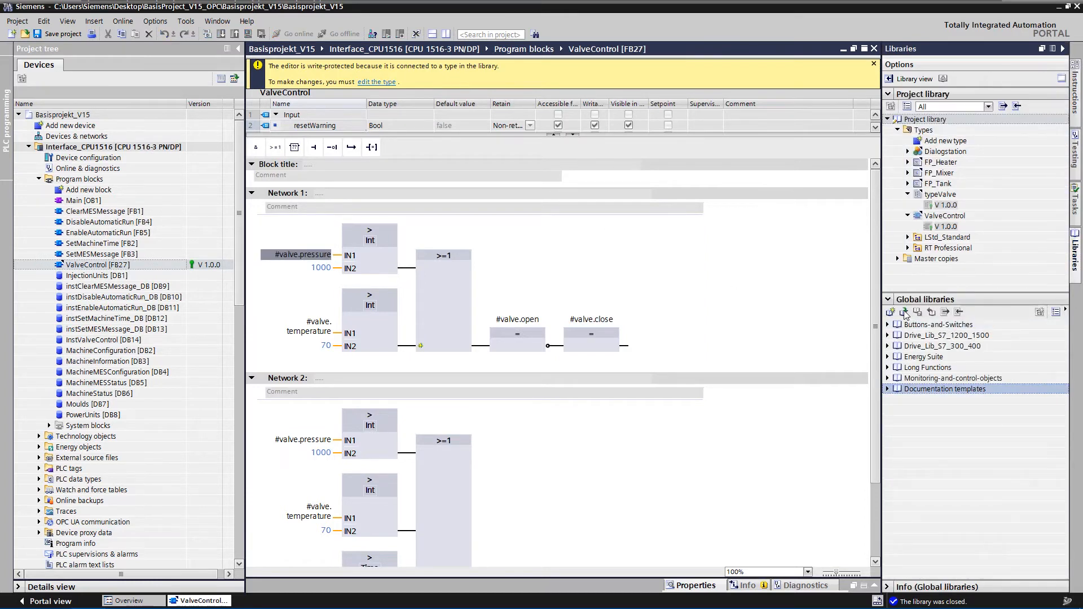
{"action": "left_click", "coordinate": [892, 312]}
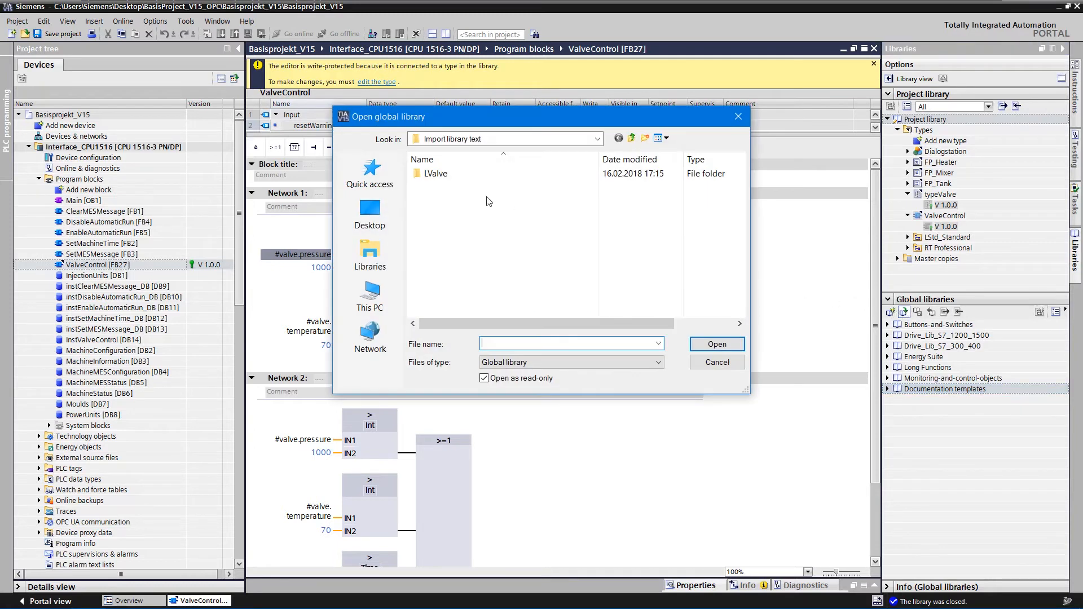
{"action": "double_click", "coordinate": [436, 173]}
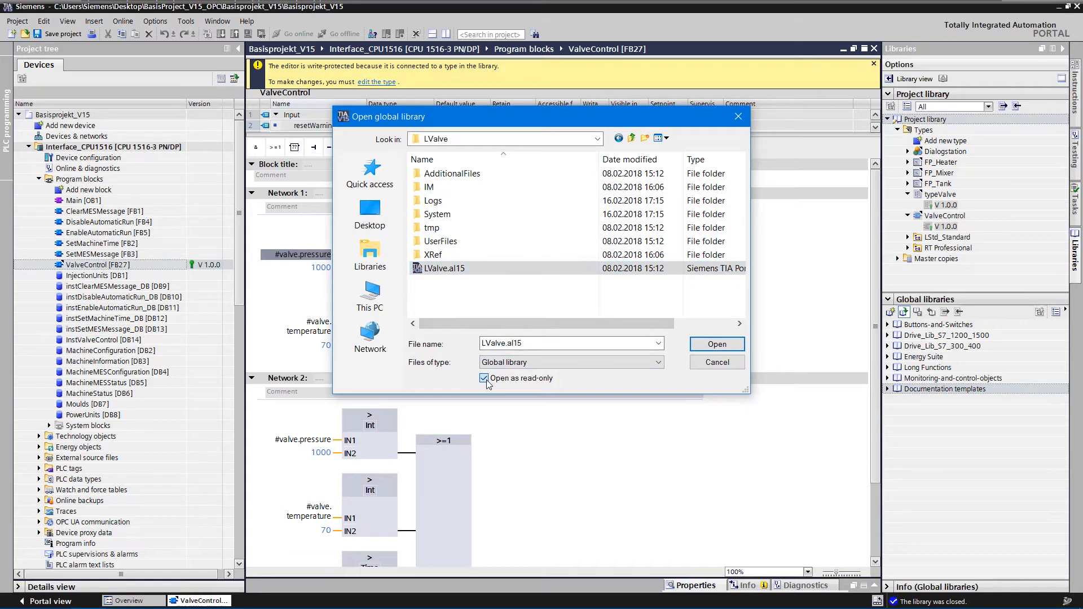
{"action": "left_click", "coordinate": [715, 344]}
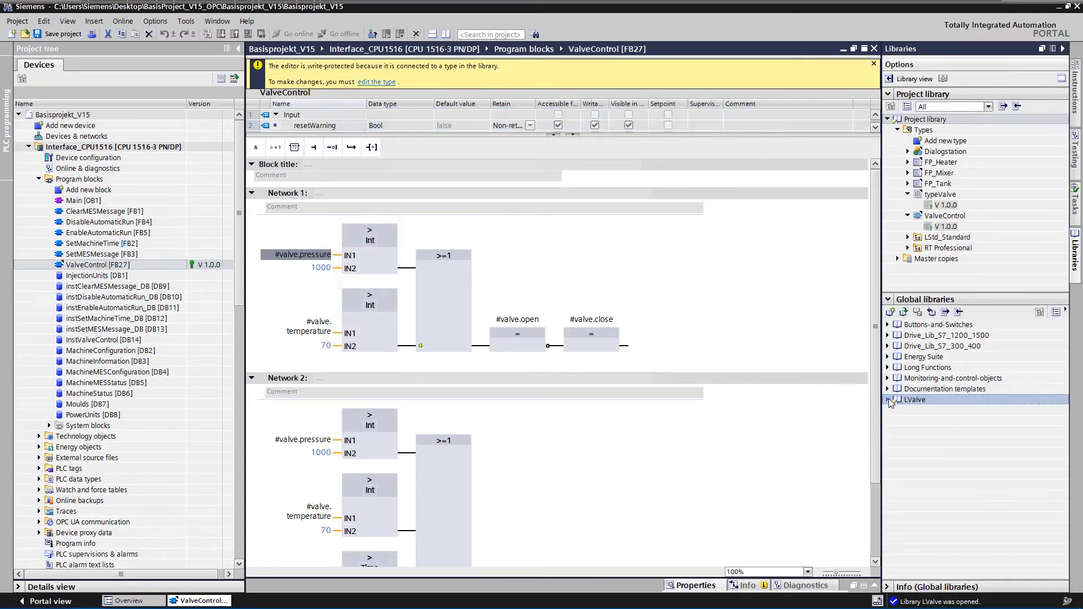
{"action": "left_click", "coordinate": [889, 399]}
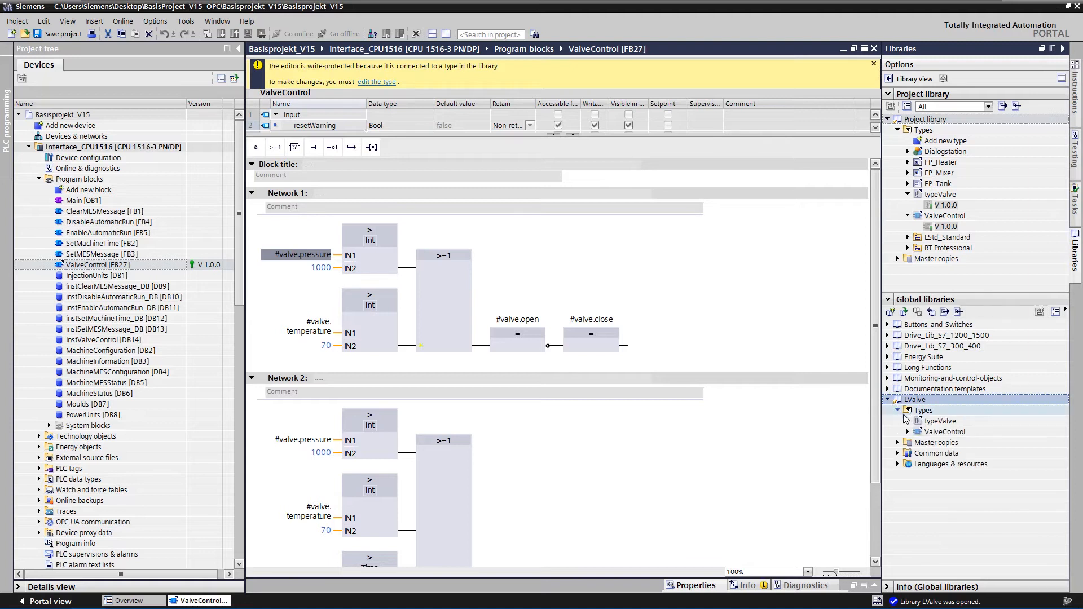
{"action": "left_click", "coordinate": [907, 442]}
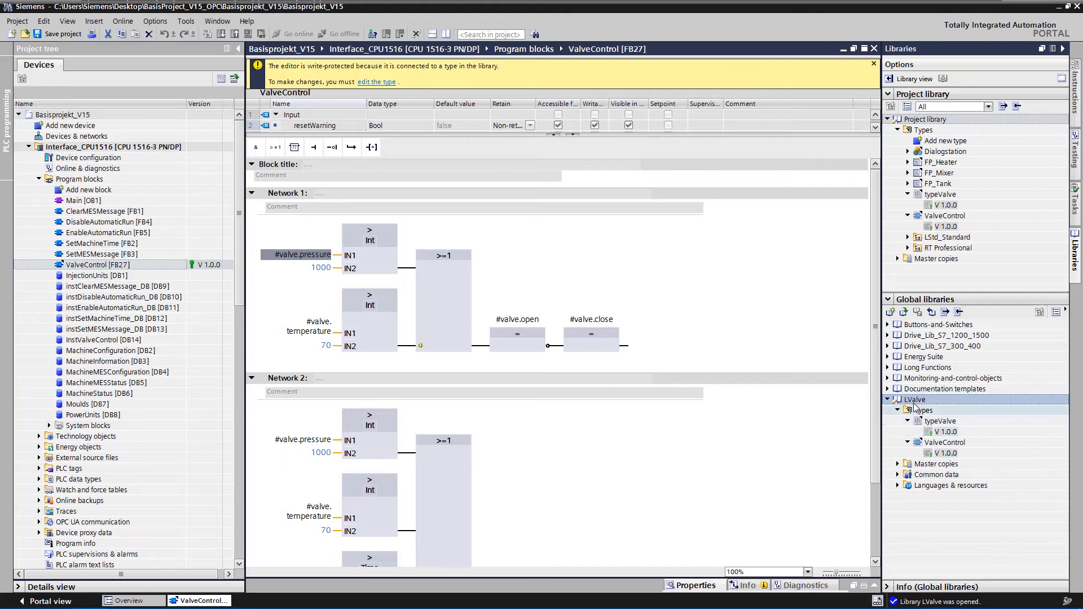
Step: Import the LValve (EN-US)-(DE-DE).xlsx library texts into the LValve library
{"action": "right_click", "coordinate": [913, 399]}
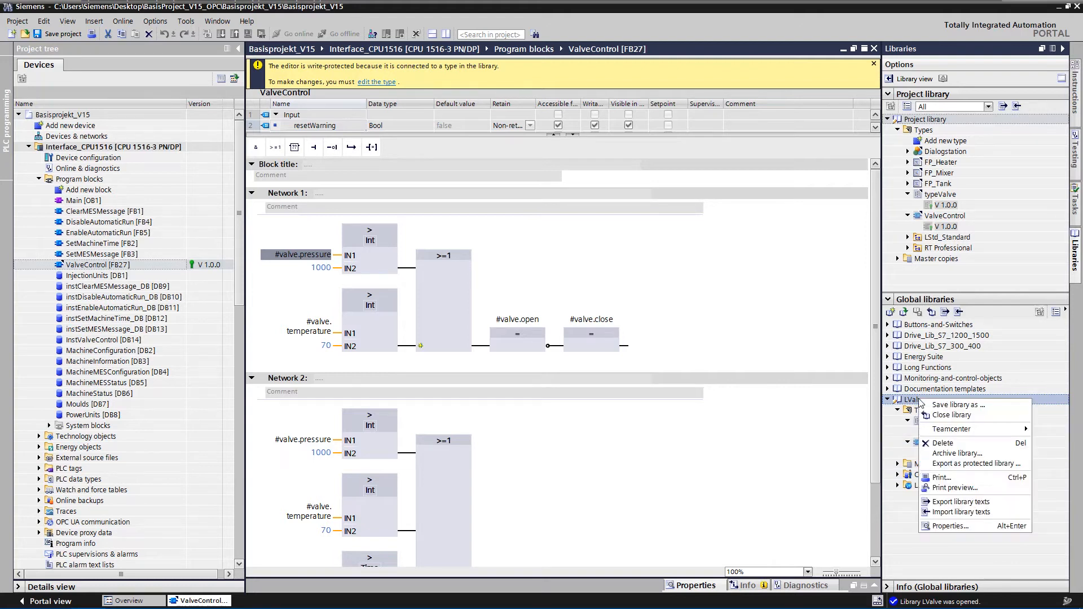
{"action": "mouse_move", "coordinate": [961, 512]}
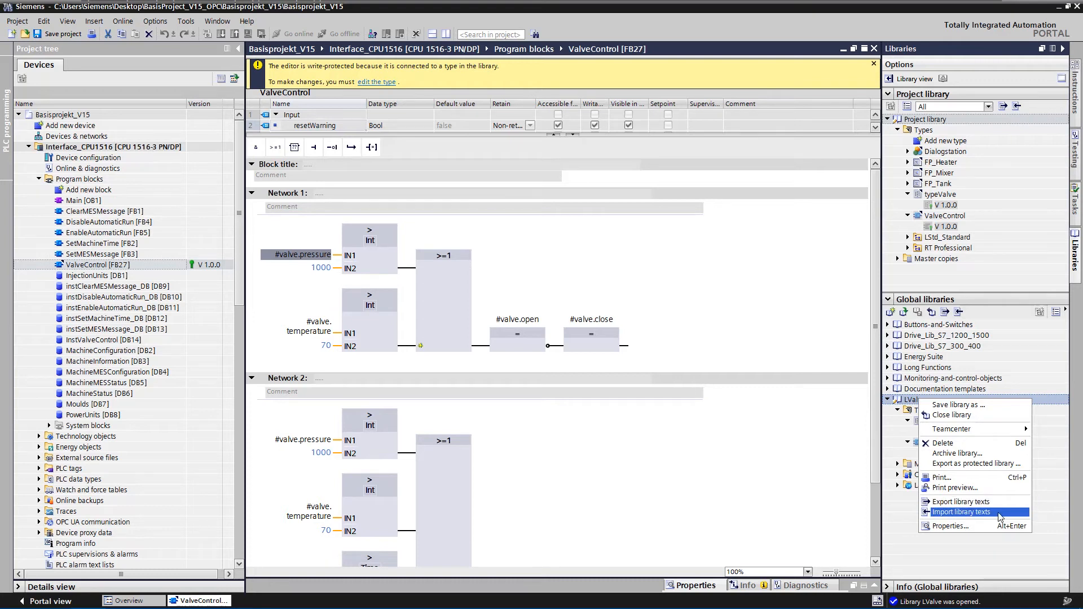
{"action": "left_click", "coordinate": [960, 512]}
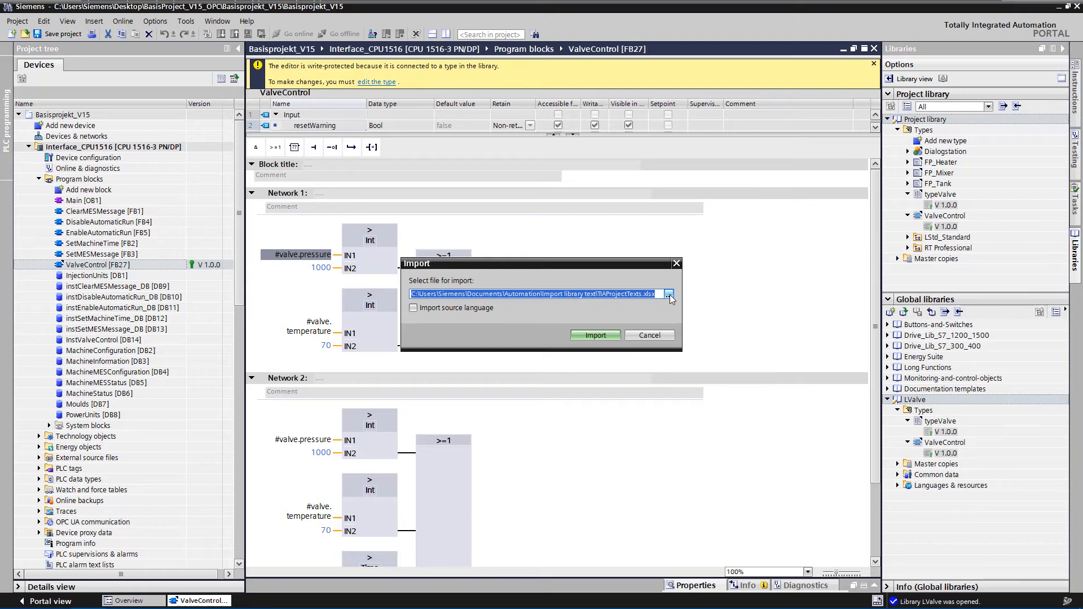
{"action": "left_click", "coordinate": [668, 293]}
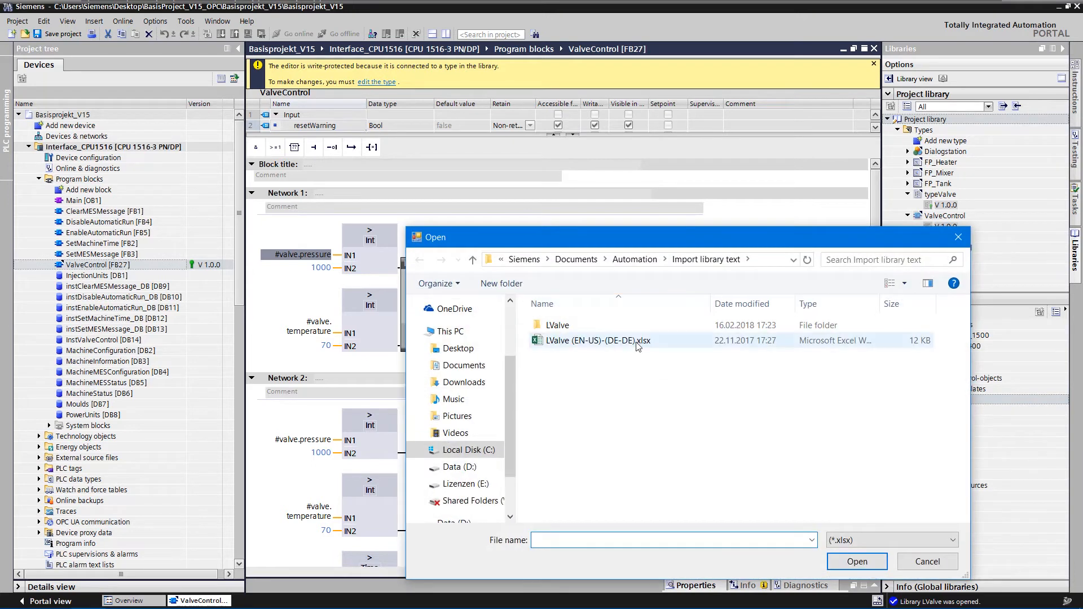
{"action": "left_click", "coordinate": [598, 341]}
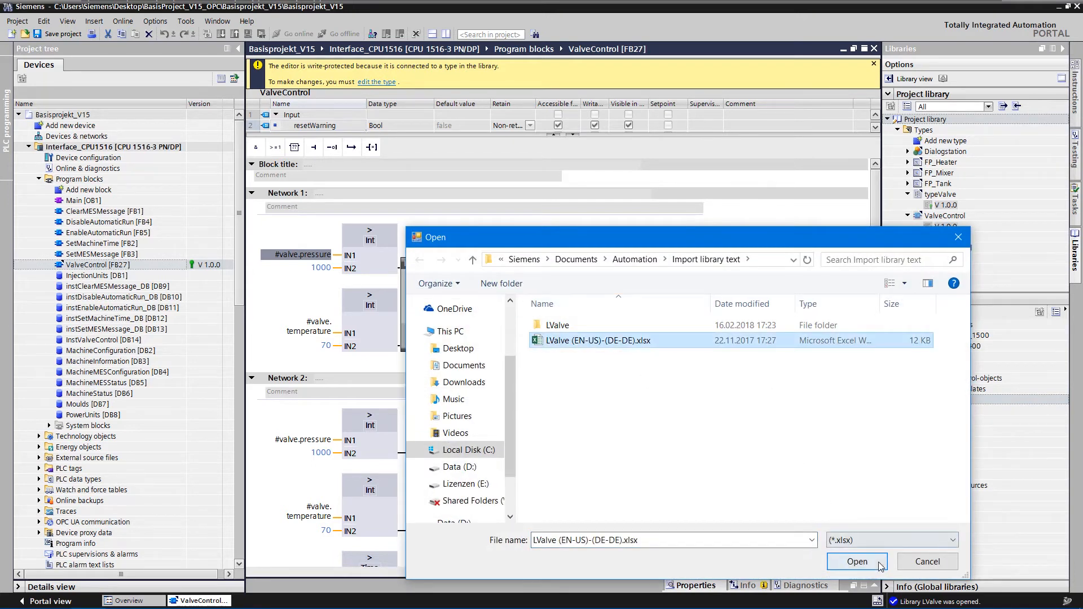
{"action": "left_click", "coordinate": [857, 562]}
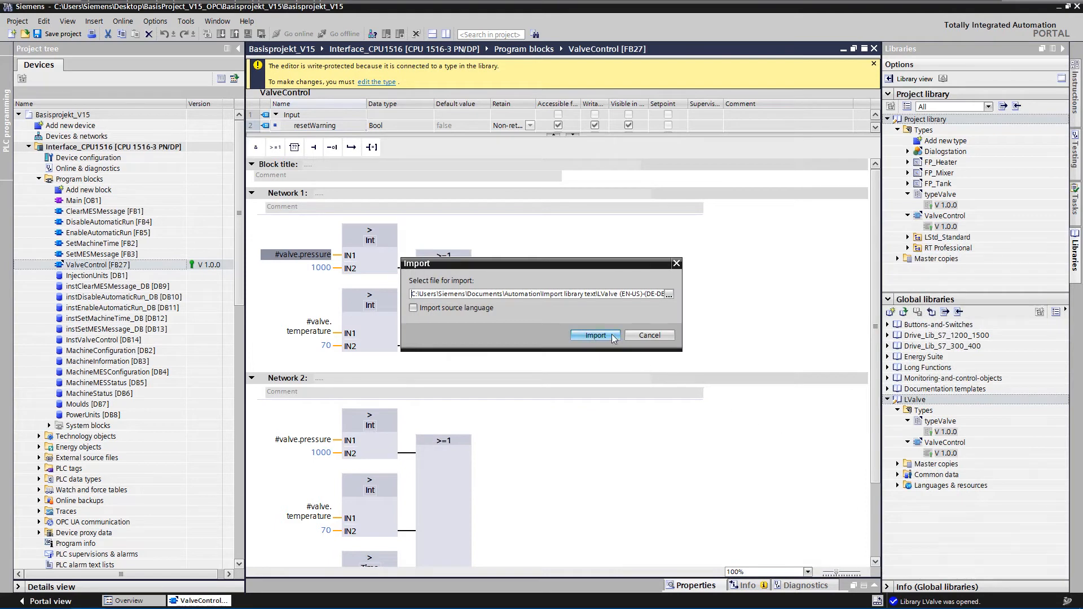
{"action": "left_click", "coordinate": [593, 336]}
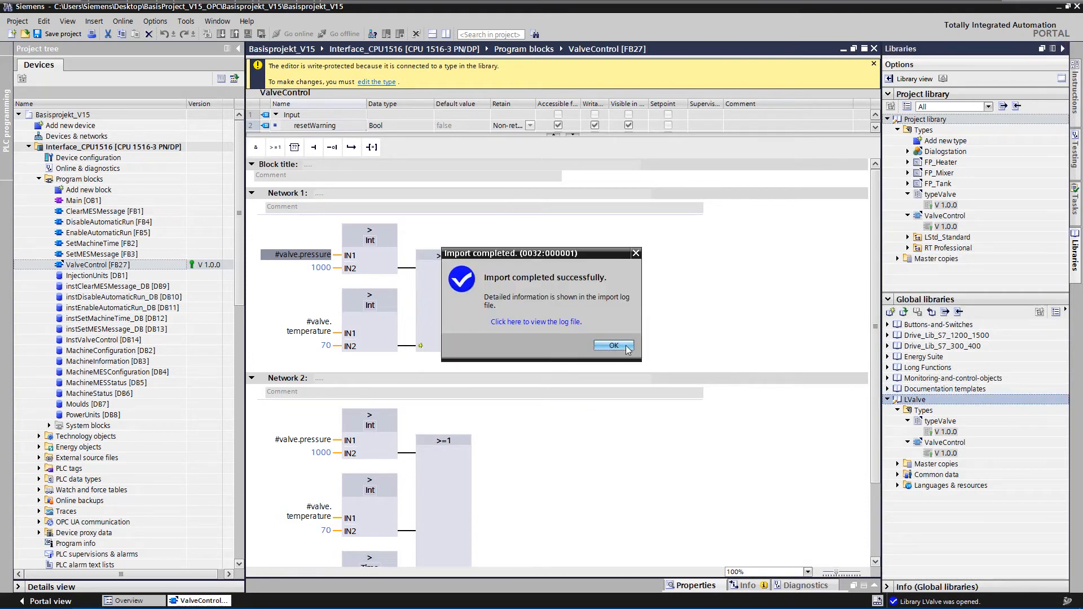
{"action": "left_click", "coordinate": [612, 346]}
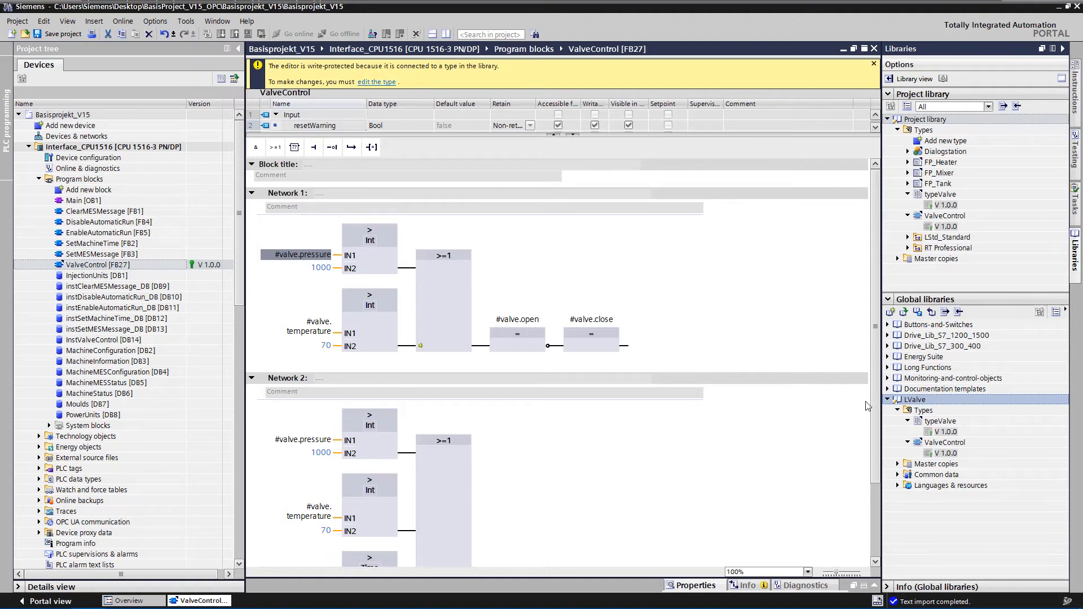
Step: Assign version 1.0.1 to the LValve library types typeValve and ValveControl
{"action": "left_click", "coordinate": [924, 410]}
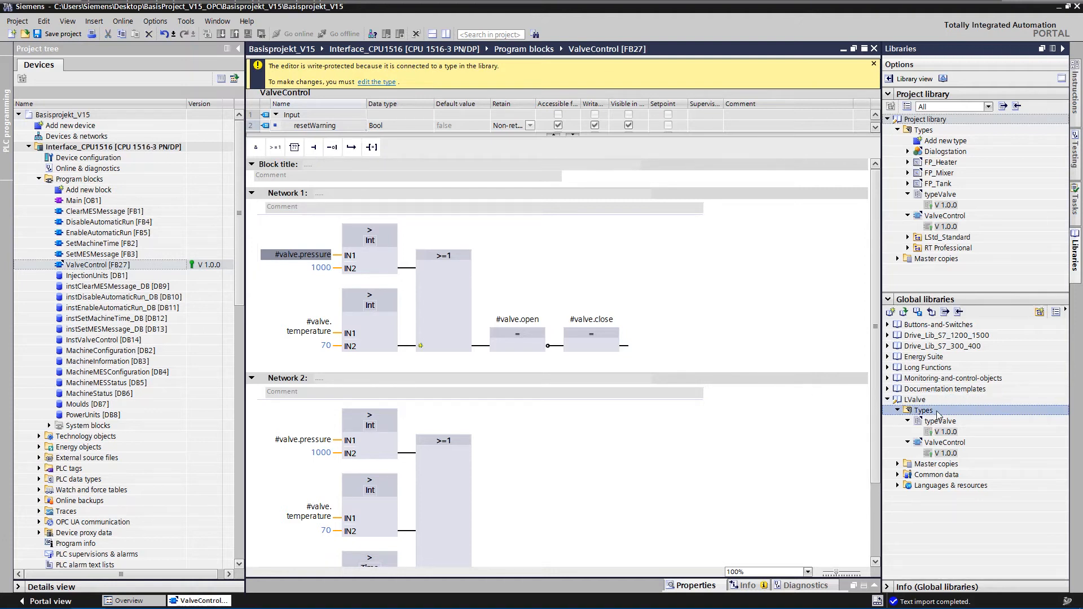
{"action": "right_click", "coordinate": [924, 410]}
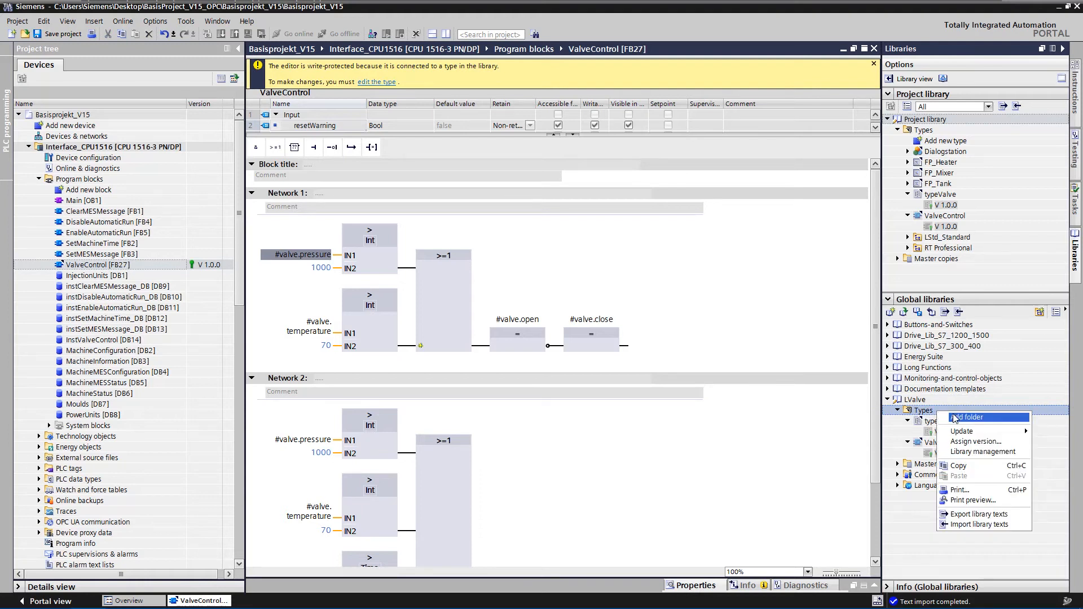
{"action": "left_click", "coordinate": [966, 441]}
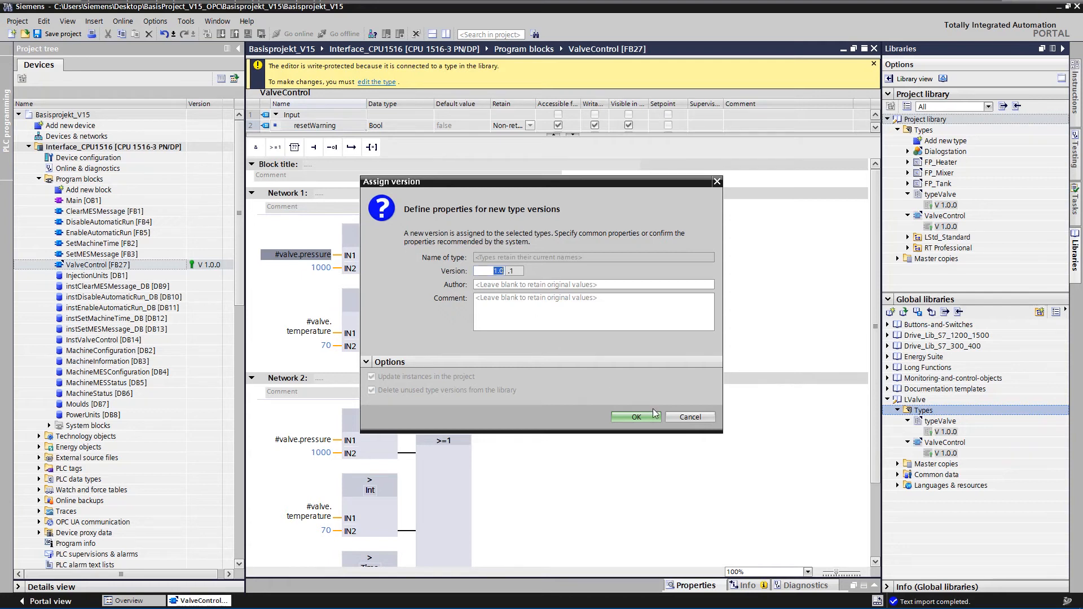
{"action": "left_click", "coordinate": [635, 416]}
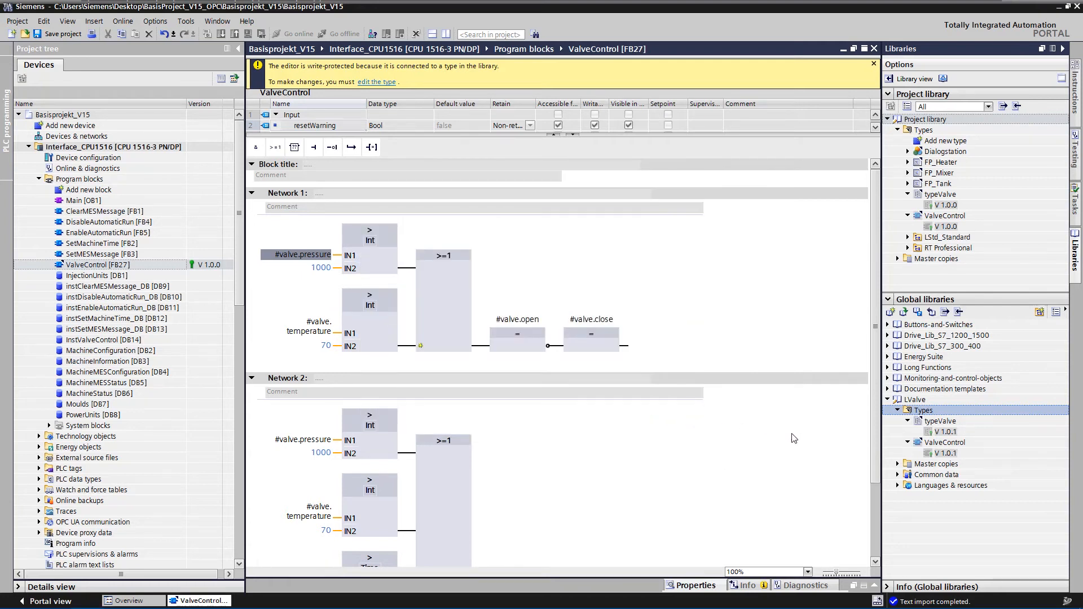
{"action": "left_click", "coordinate": [941, 431]}
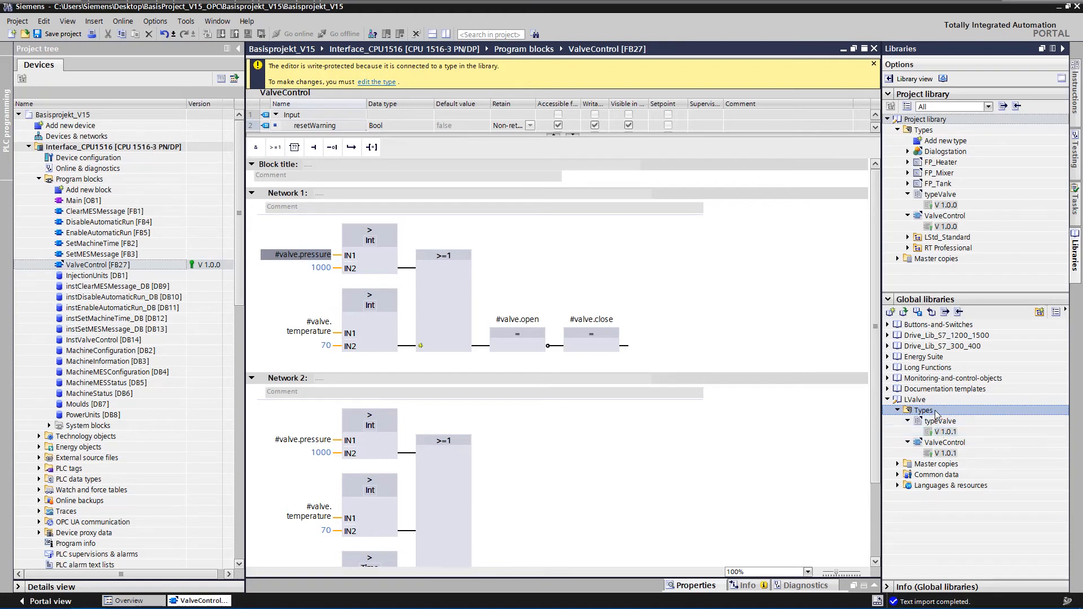
Step: Update the project from the LValve types for Interface_CPU1516 only
{"action": "right_click", "coordinate": [924, 410]}
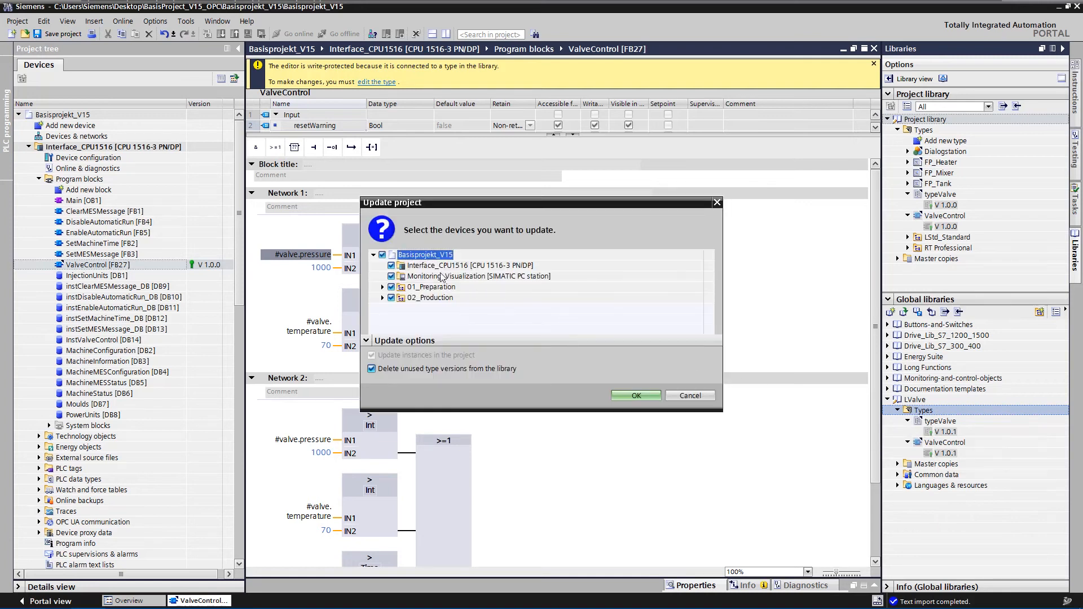
{"action": "left_click", "coordinate": [391, 266]}
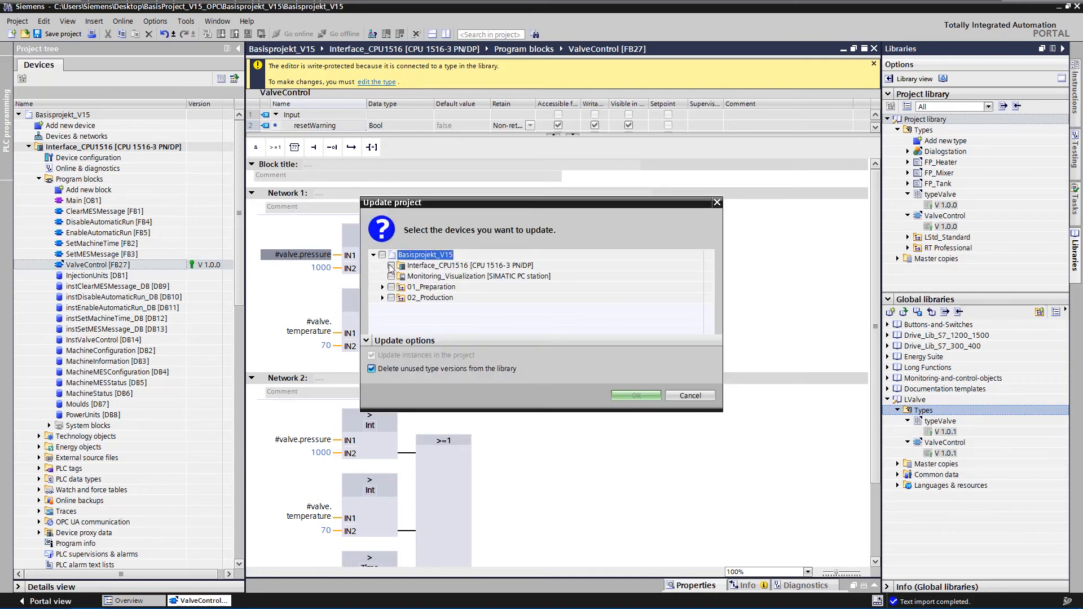
{"action": "left_click", "coordinate": [390, 266]}
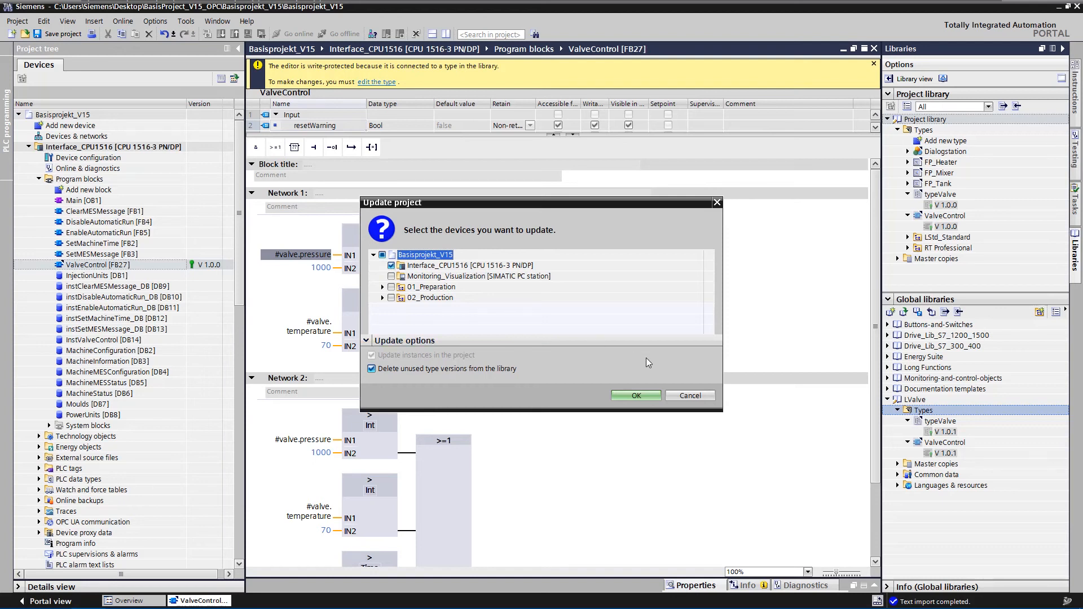
{"action": "left_click", "coordinate": [634, 395]}
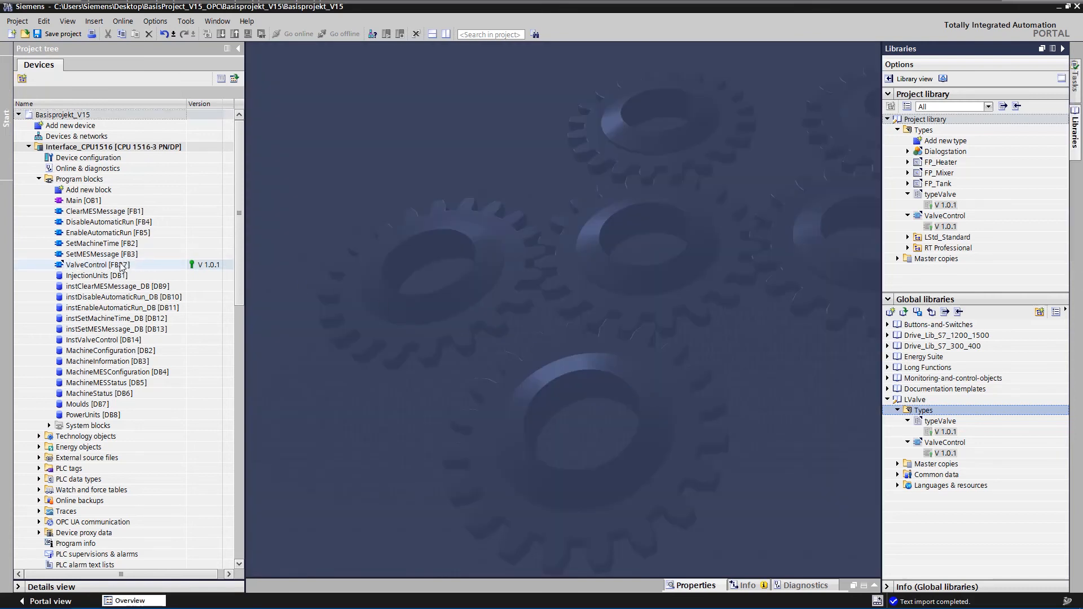
Step: Reopen ValveControl [FB27], now V 1.0.1 with German comments
{"action": "left_click", "coordinate": [88, 264]}
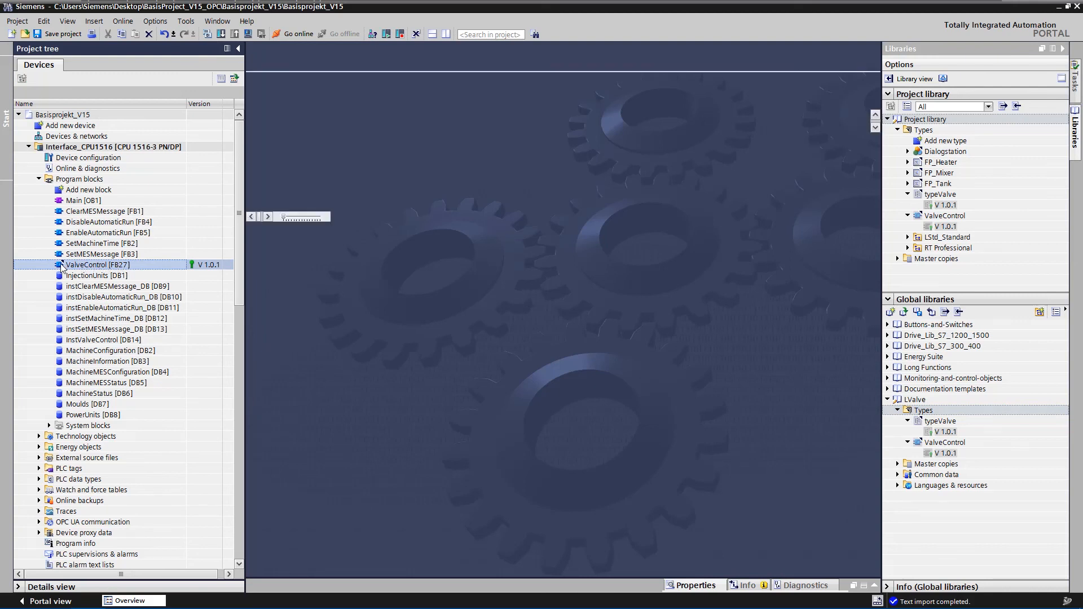
{"action": "double_click", "coordinate": [97, 264]}
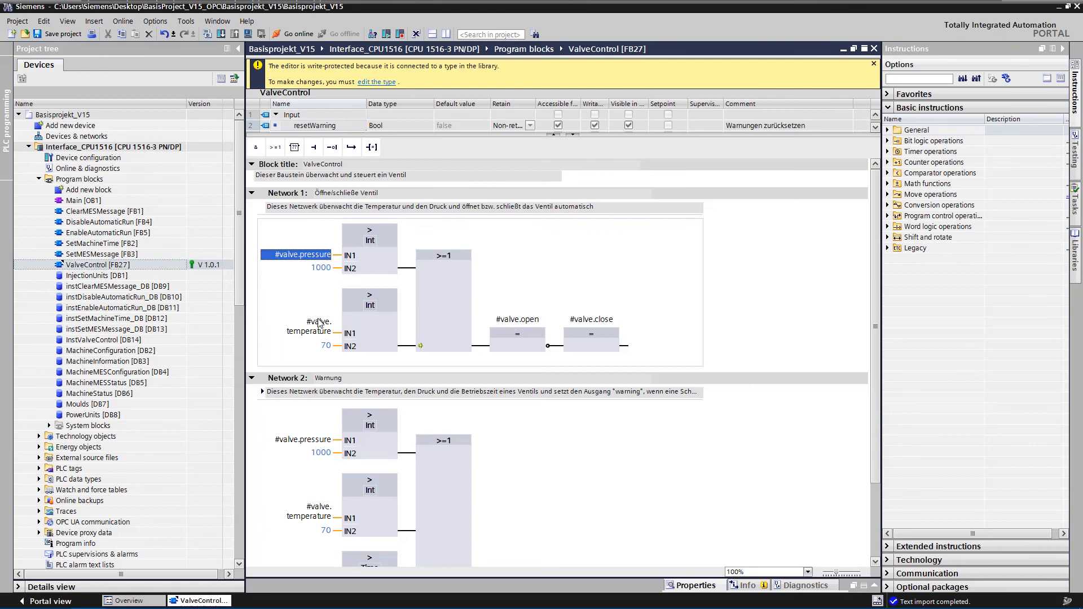
{"action": "mouse_move", "coordinate": [295, 402]}
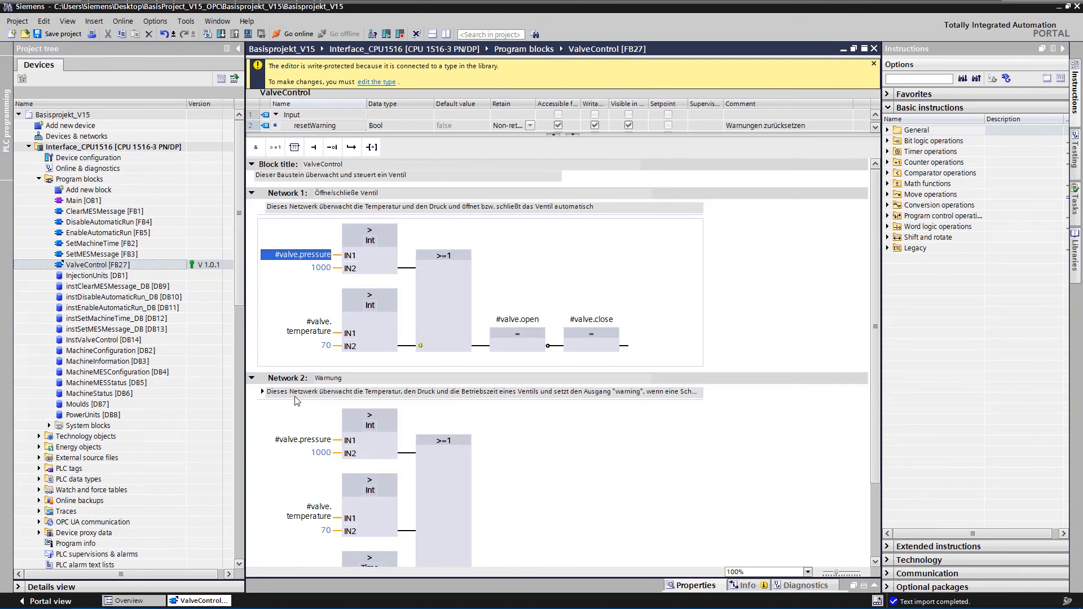